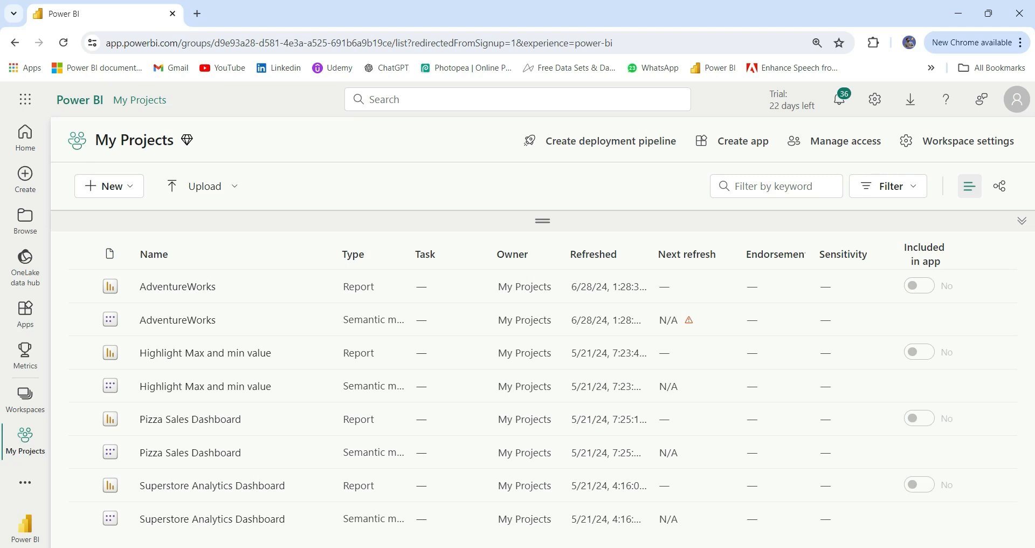
mouse_move(177, 285)
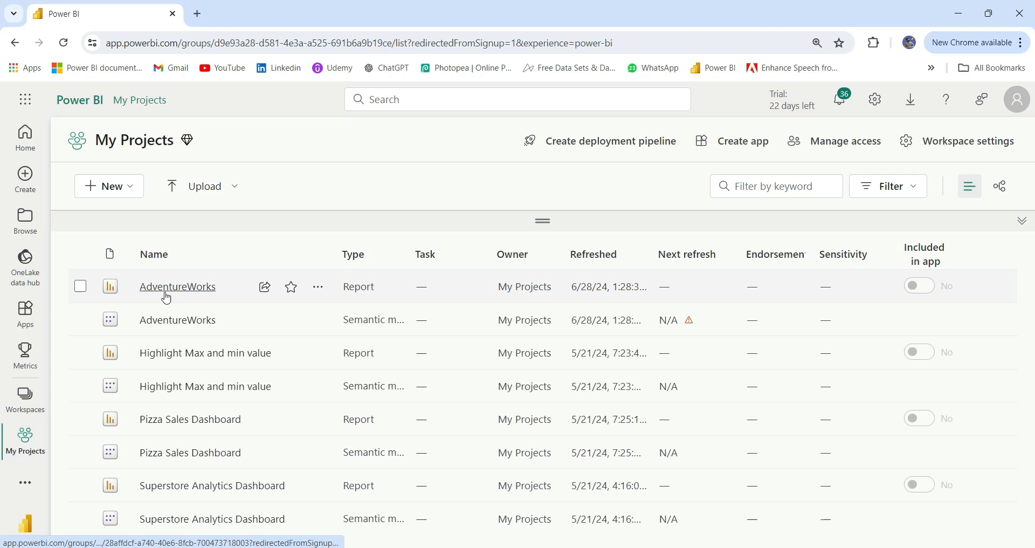
mouse_move(204, 353)
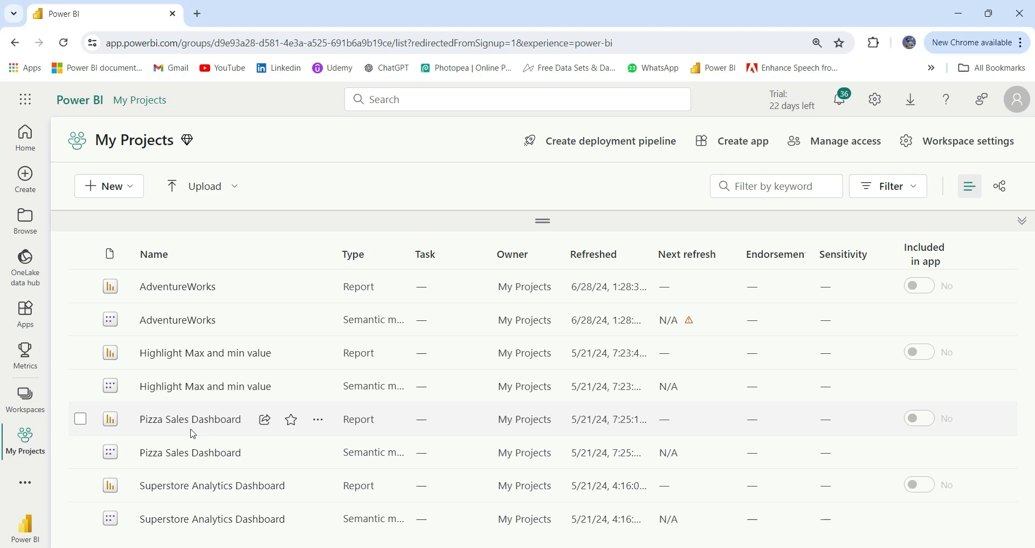
mouse_move(194, 485)
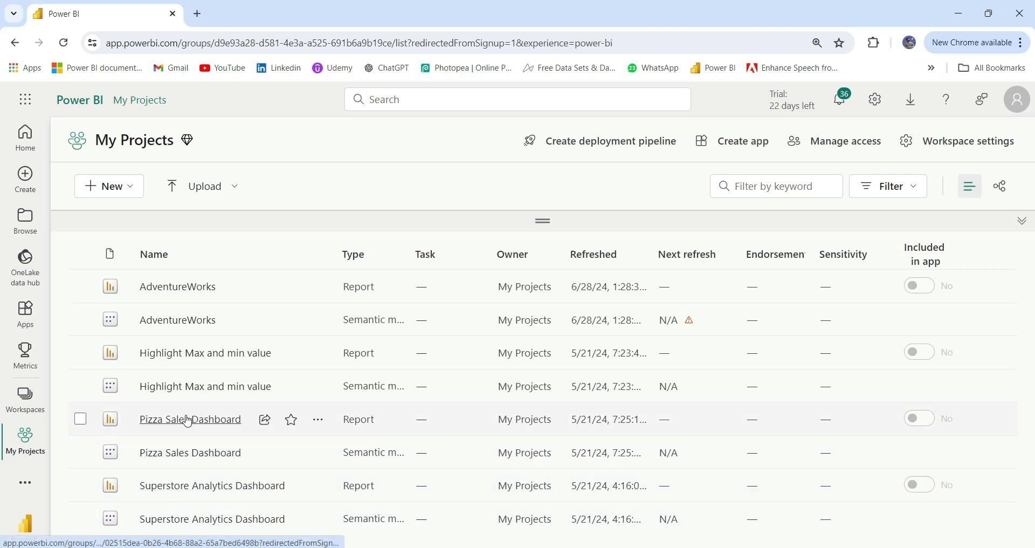
mouse_move(177, 287)
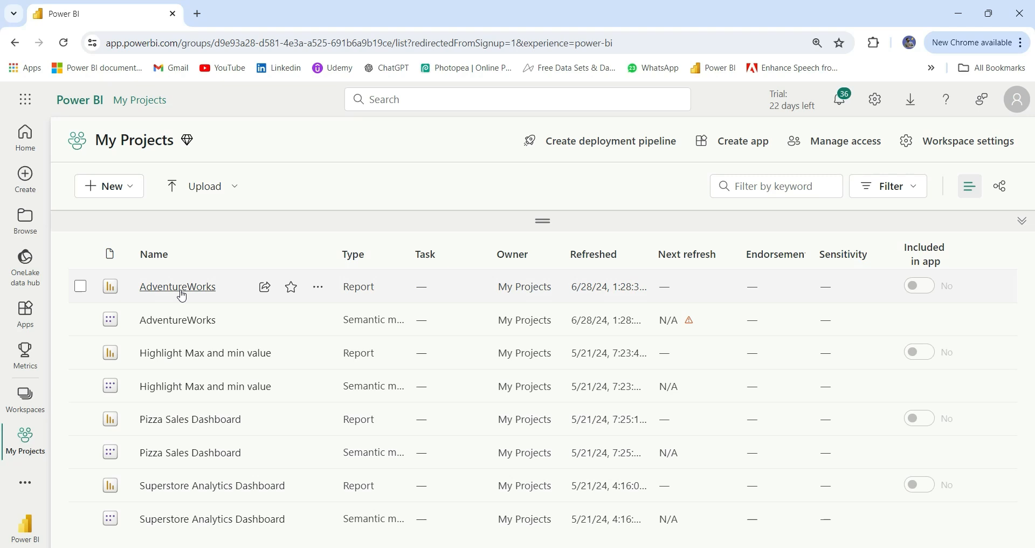
mouse_move(153, 404)
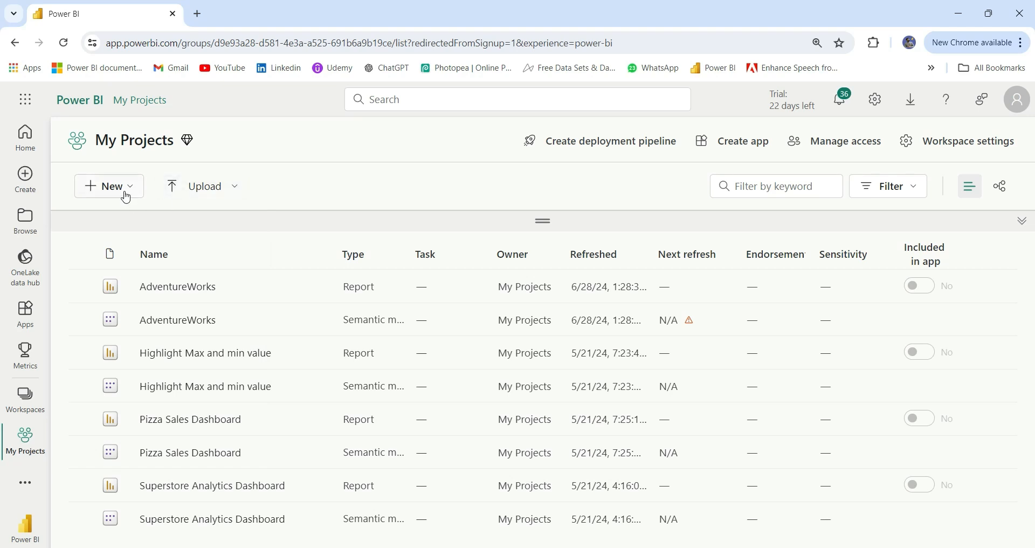
Step: Create a folder named Sales in My Projects and start a second new folder for Marketing
left_click(109, 186)
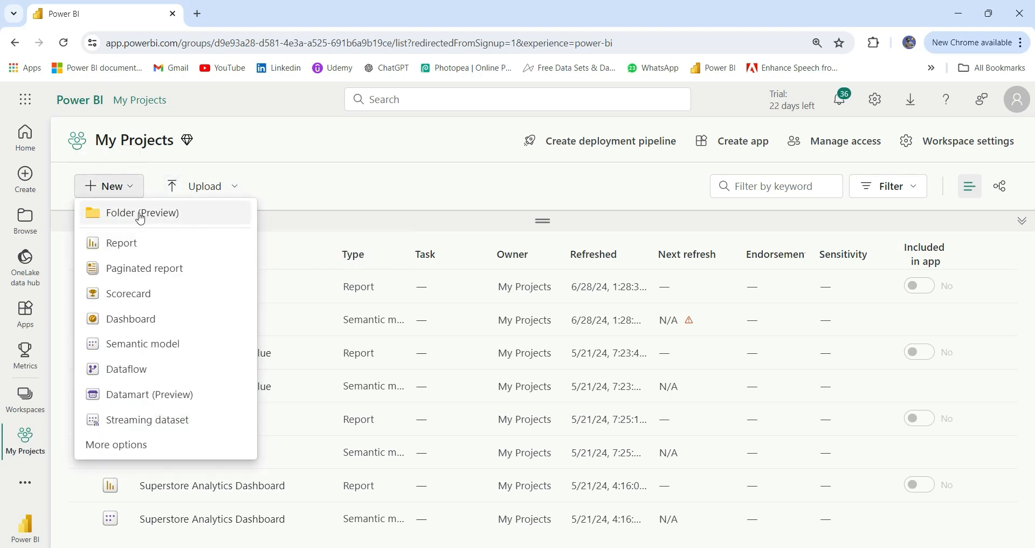
left_click(141, 212)
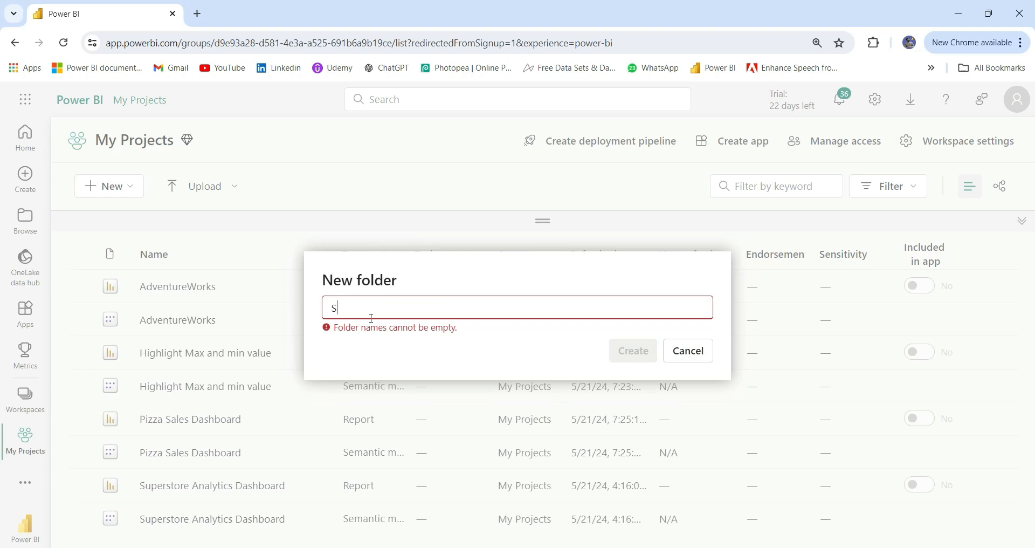
type("ales")
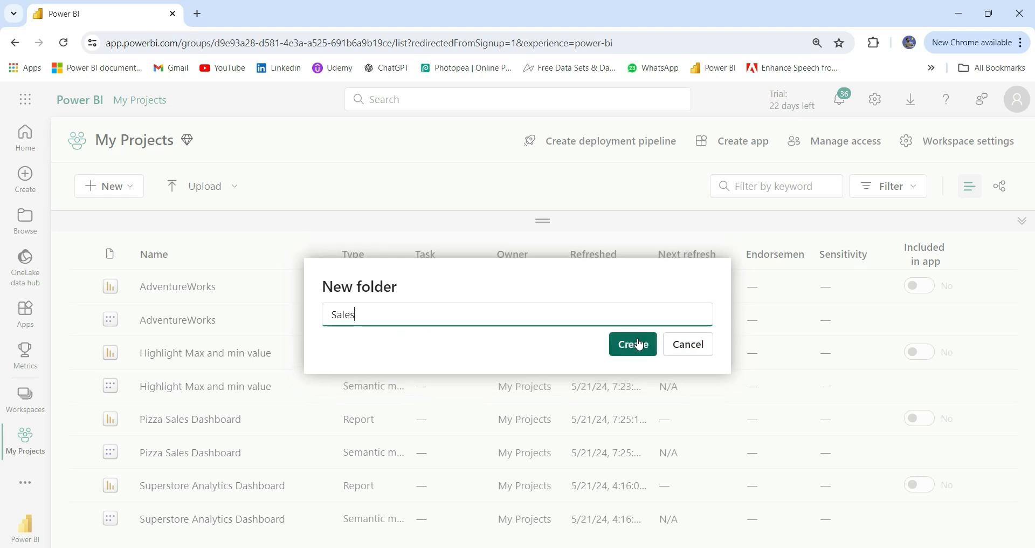
left_click(109, 185)
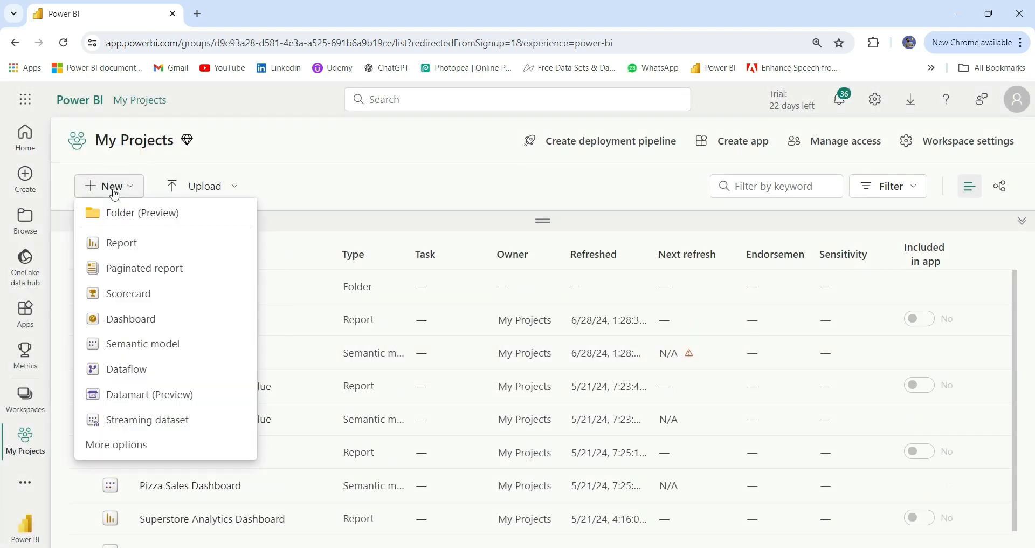
left_click(142, 212)
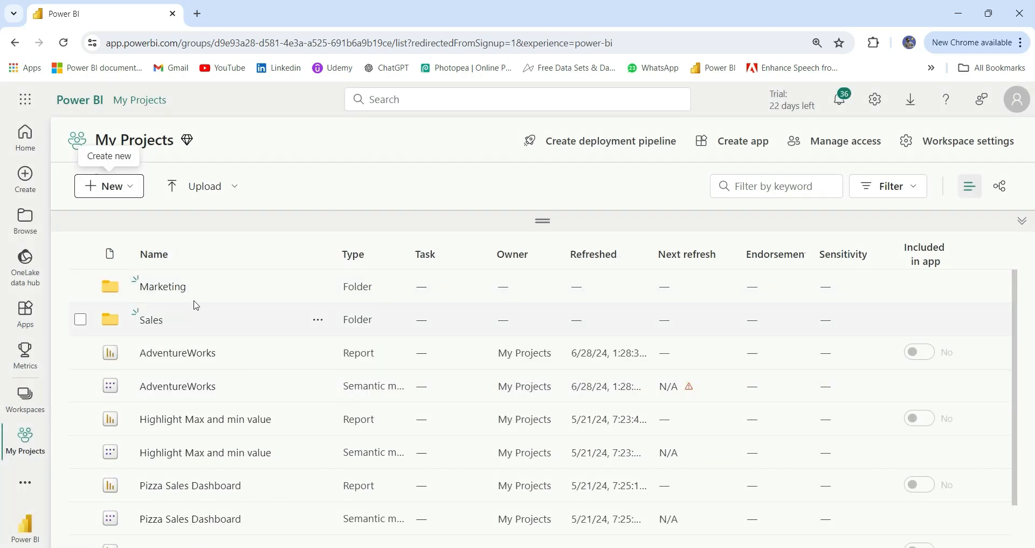
mouse_move(152, 369)
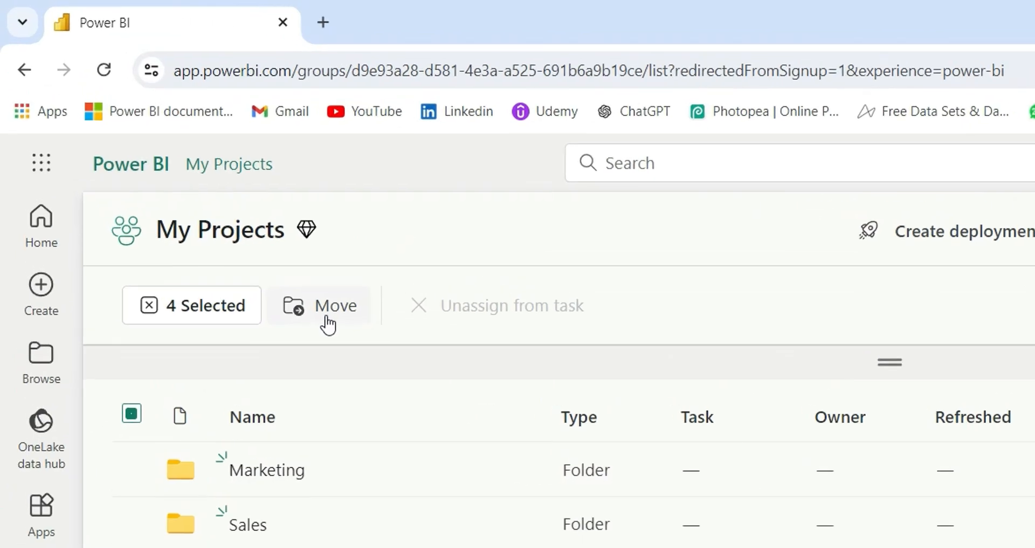
Step: Move four AdventureWorks/Highlight items into Sales, and Pizza Sales and Superstore items into Marketing
left_click(320, 305)
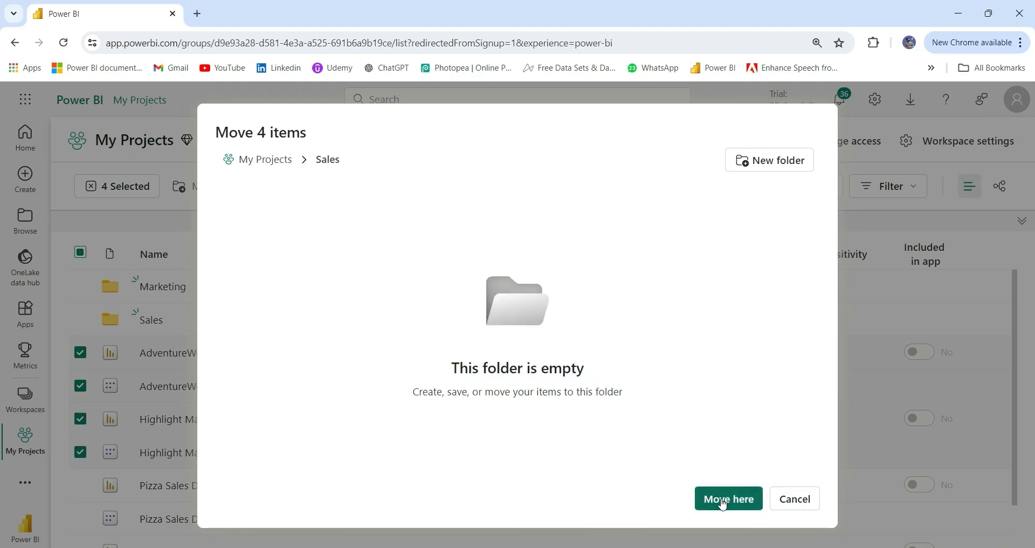
left_click(727, 498)
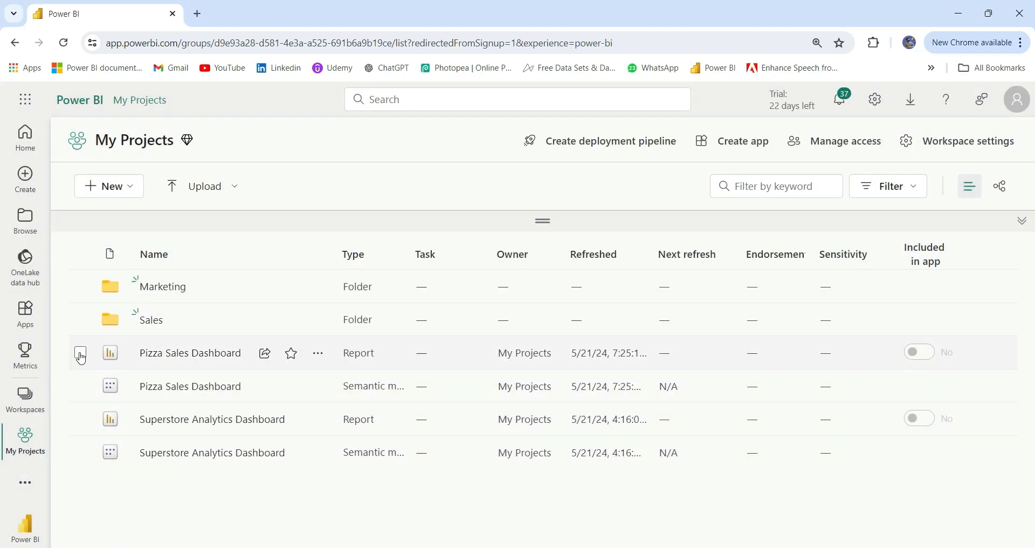
left_click(81, 419)
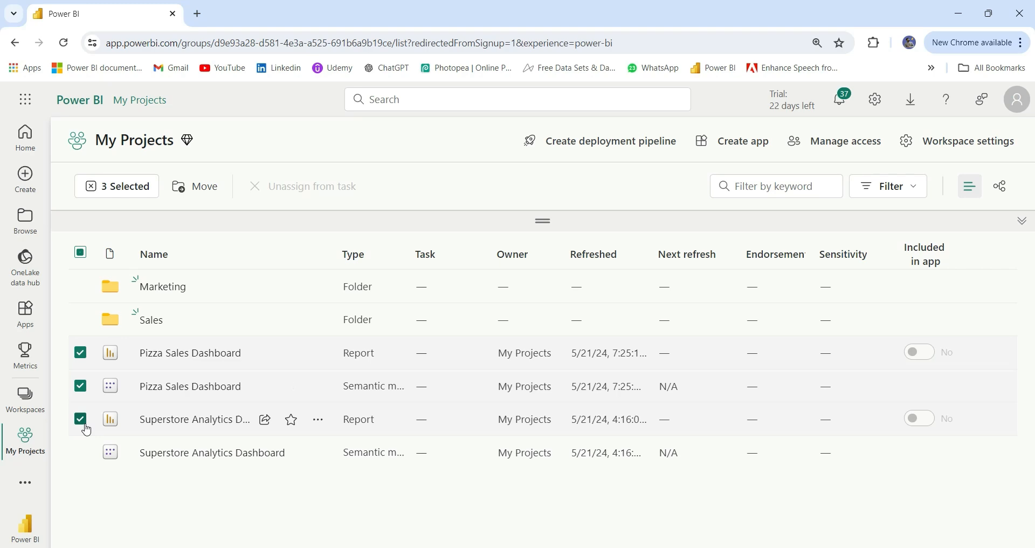
left_click(80, 452)
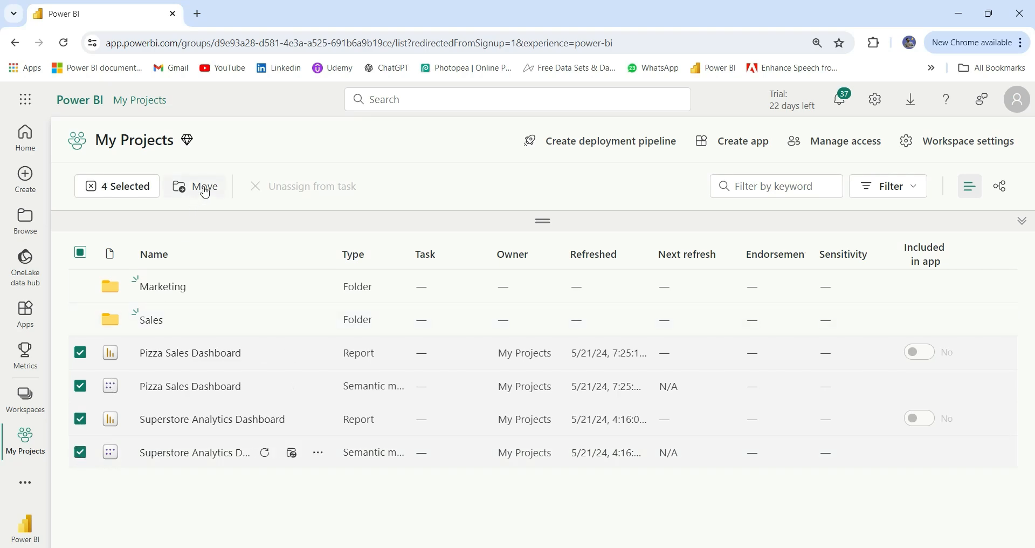
left_click(205, 185)
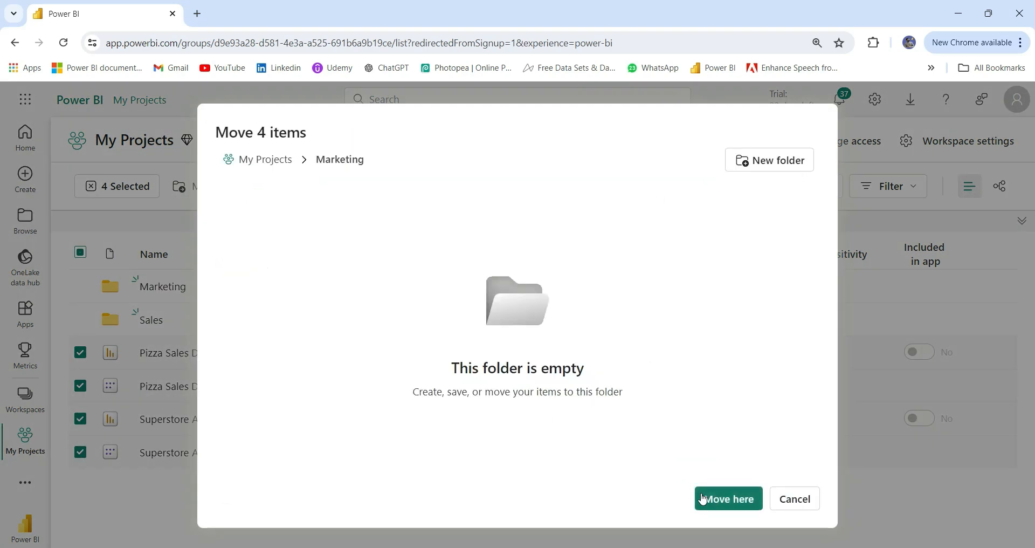
left_click(726, 498)
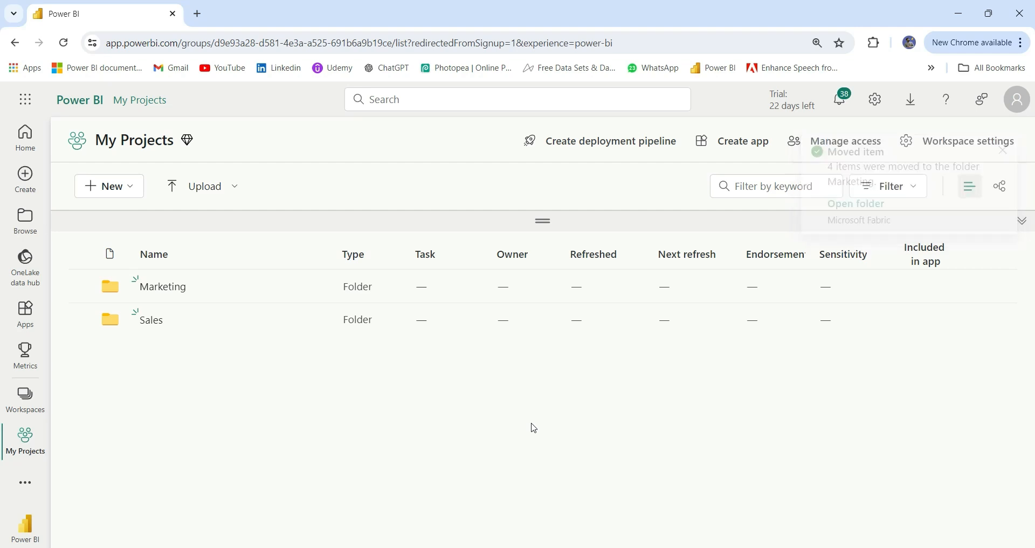
Step: Open Sales to check its AdventureWorks and Highlight items, then return to the folder list
left_click(1002, 149)
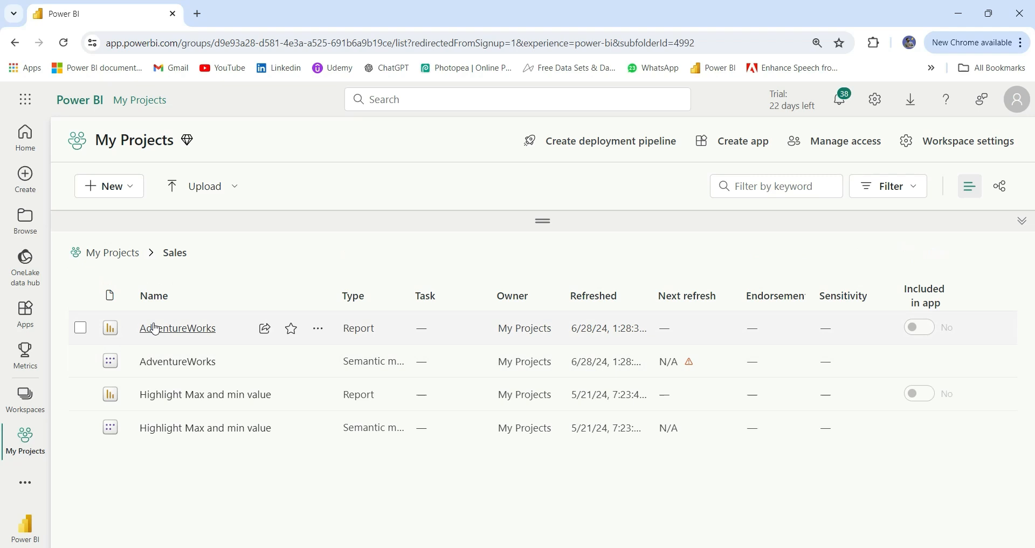
left_click(112, 252)
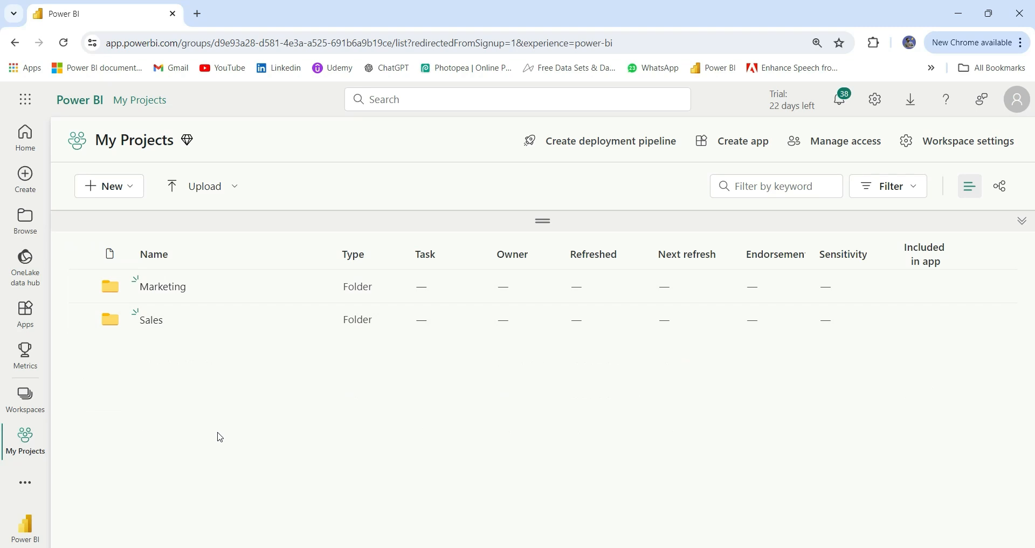
mouse_move(214, 371)
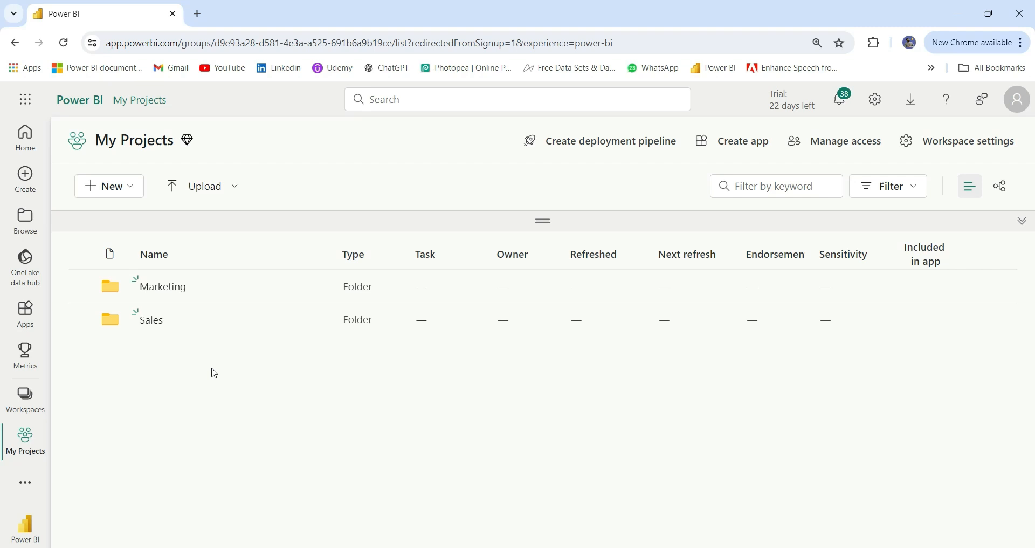
mouse_move(174, 349)
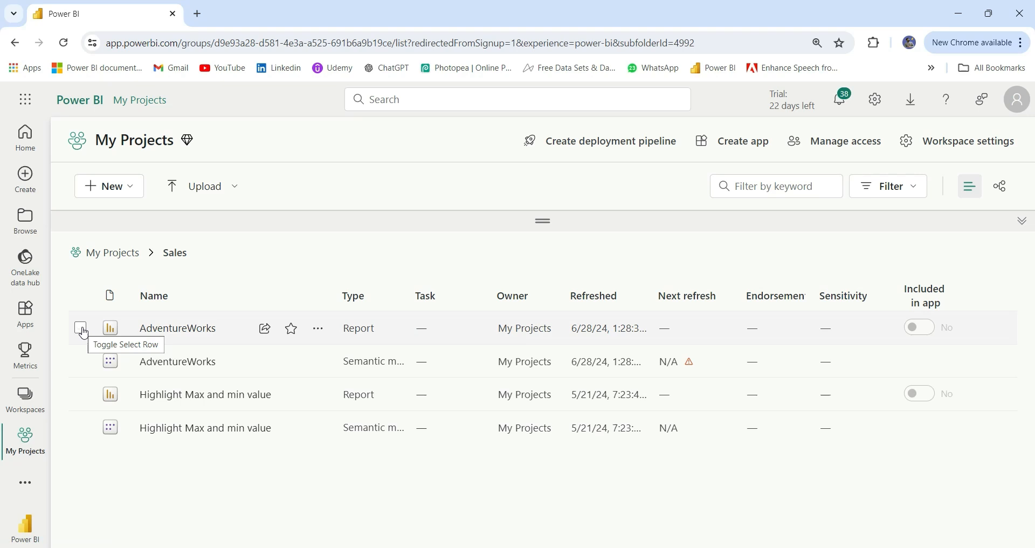
mouse_move(130, 325)
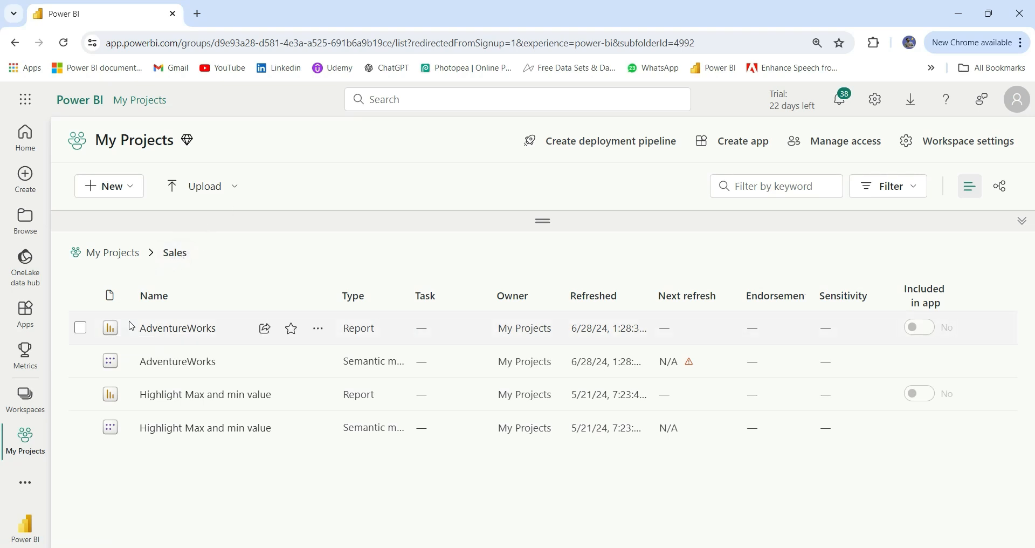
Step: Move the AdventureWorks report and semantic model from Sales into the Marketing folder
left_click(80, 327)
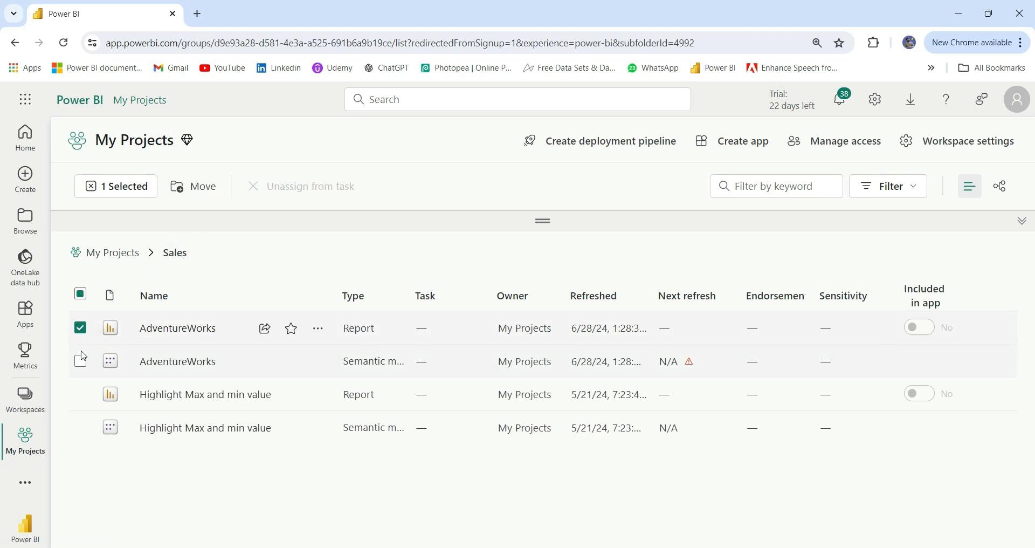
left_click(80, 361)
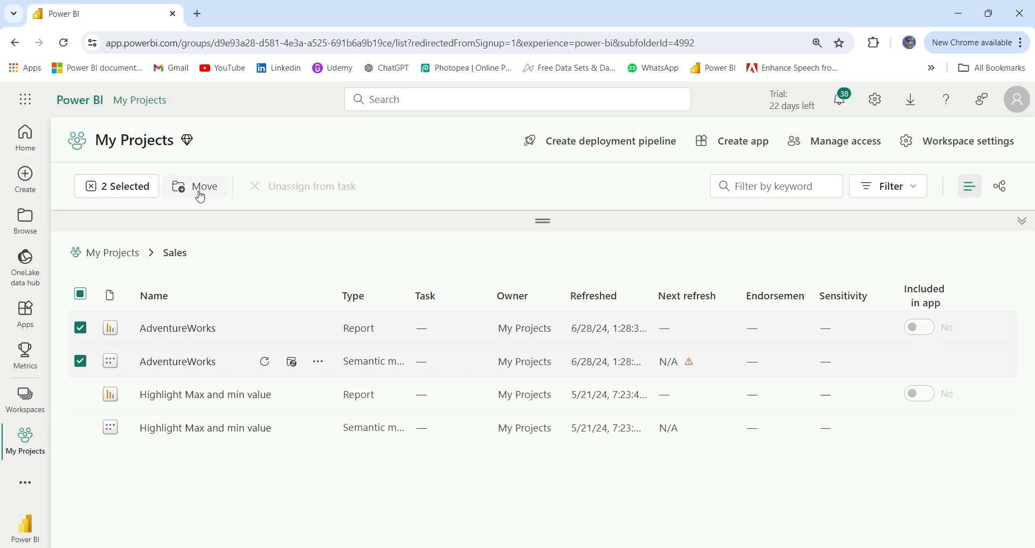
left_click(203, 186)
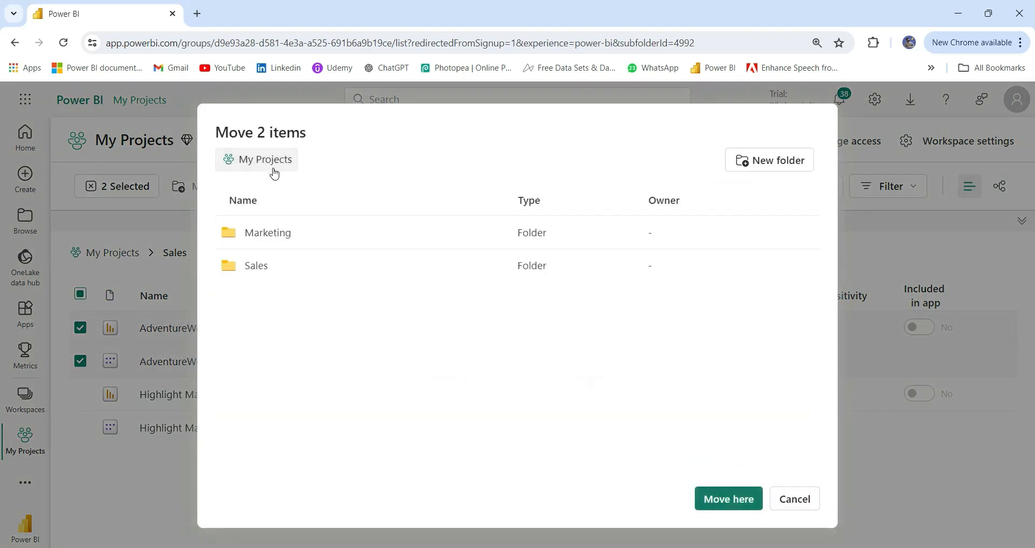
double_click(268, 232)
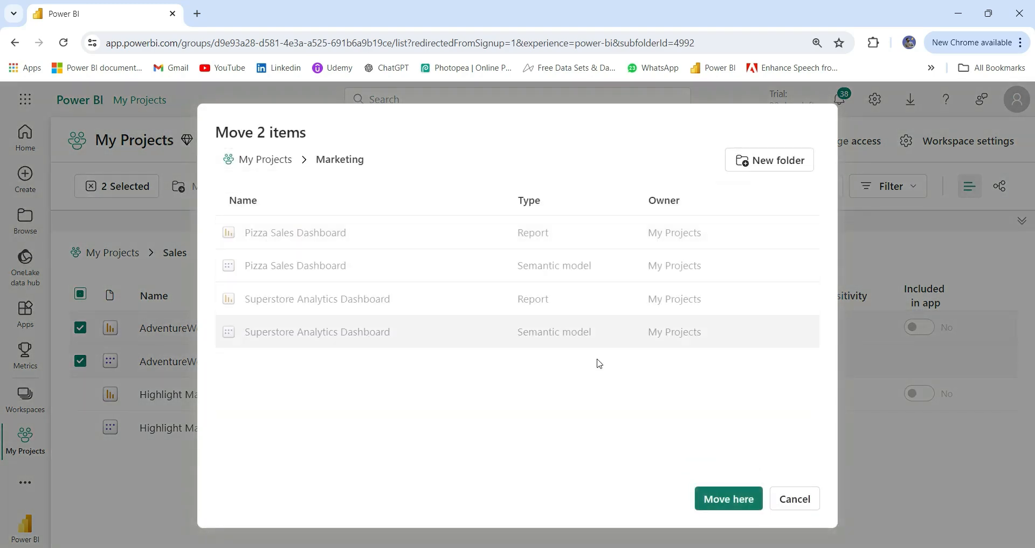
left_click(728, 498)
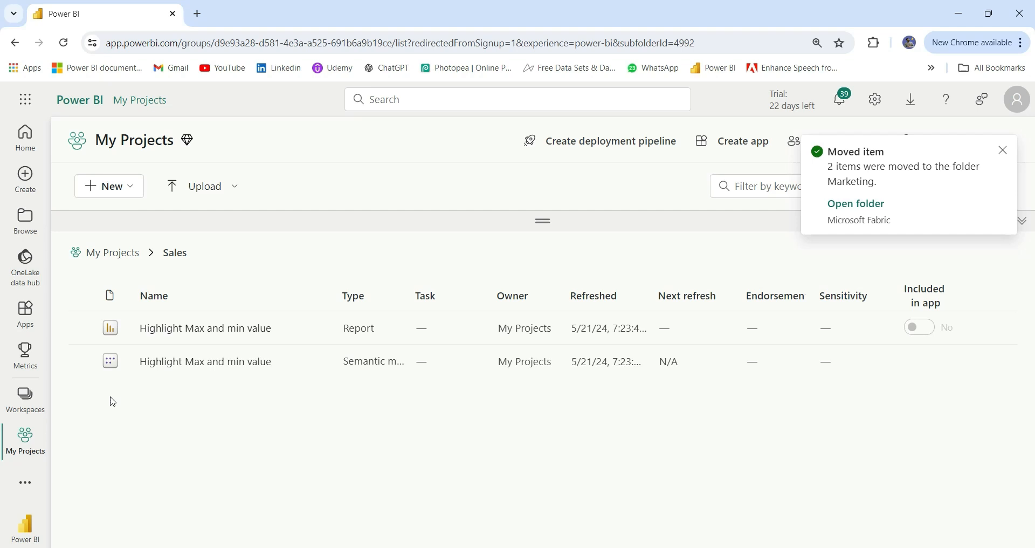
mouse_move(206, 265)
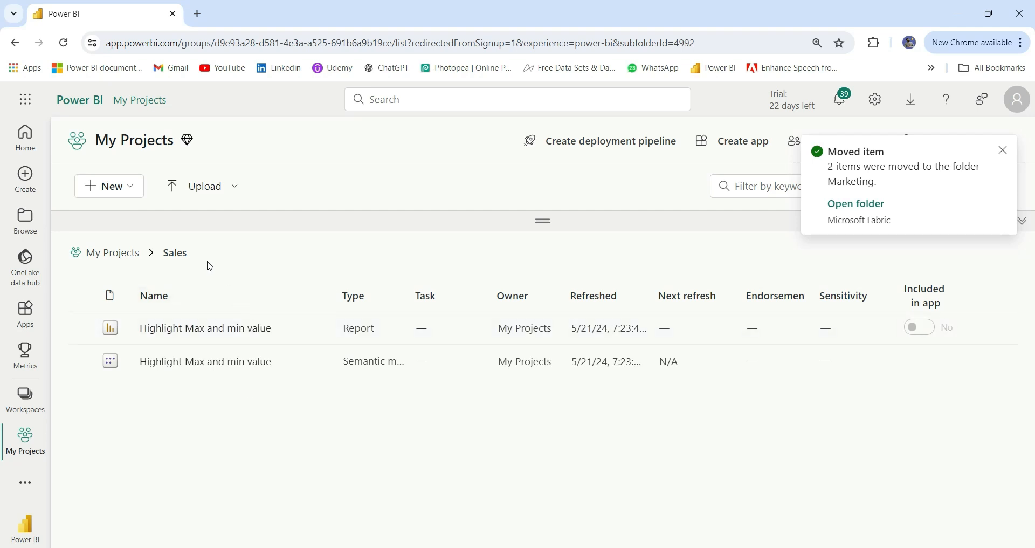
Step: Return to My Projects and check the Sales folder's options, where Delete is disabled
left_click(104, 252)
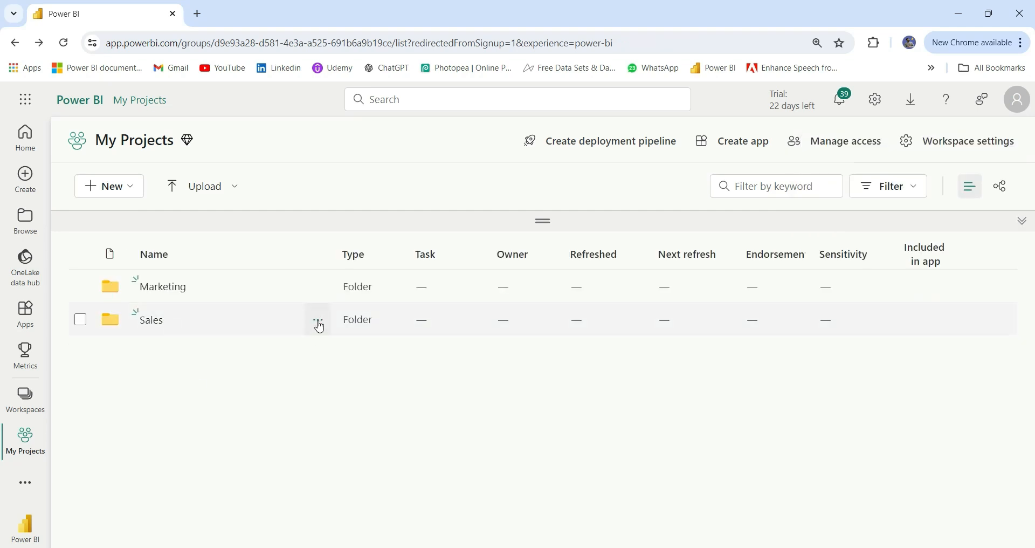
left_click(318, 319)
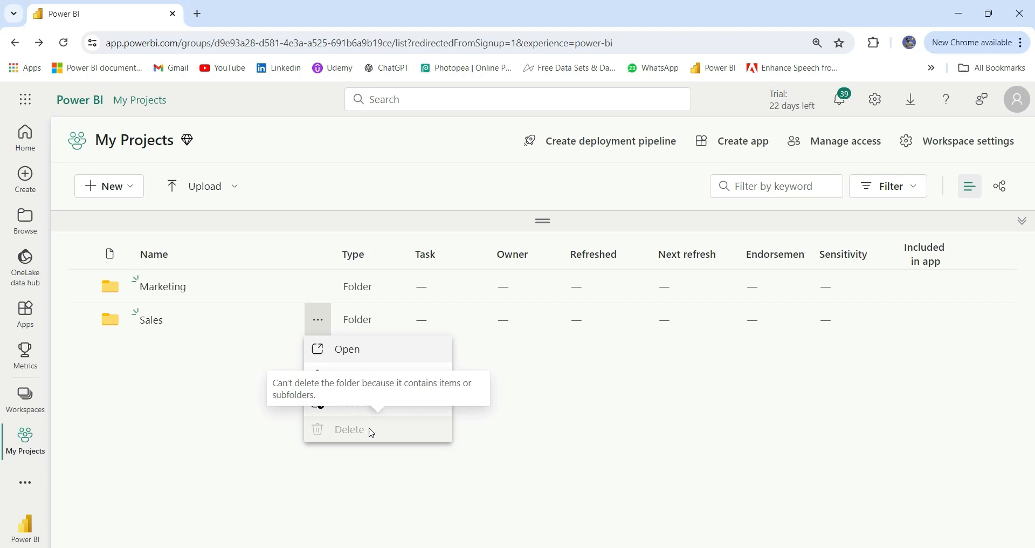
mouse_move(361, 429)
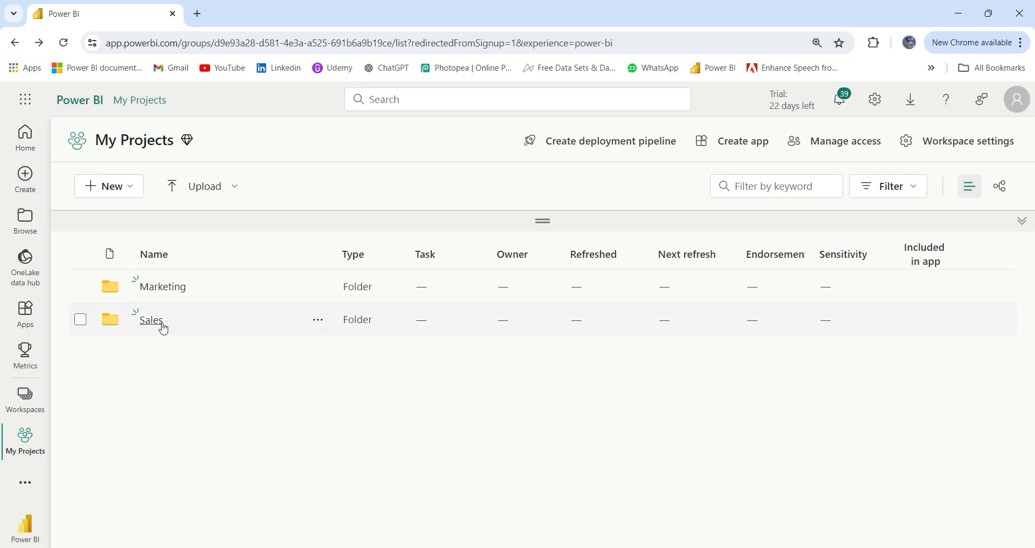
Step: Move the Highlight Max and min value report and semantic model from Sales to the My Projects root
left_click(150, 319)
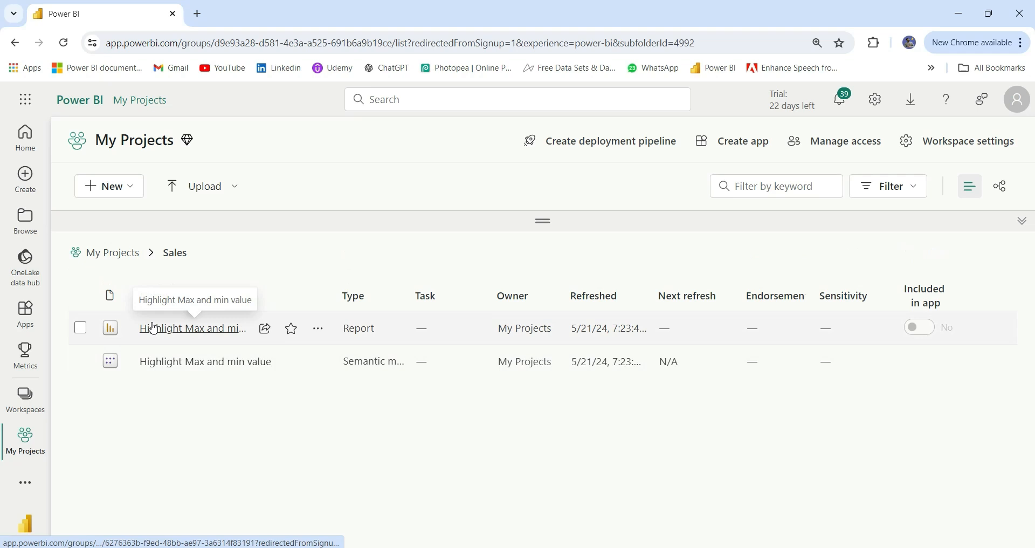
left_click(80, 327)
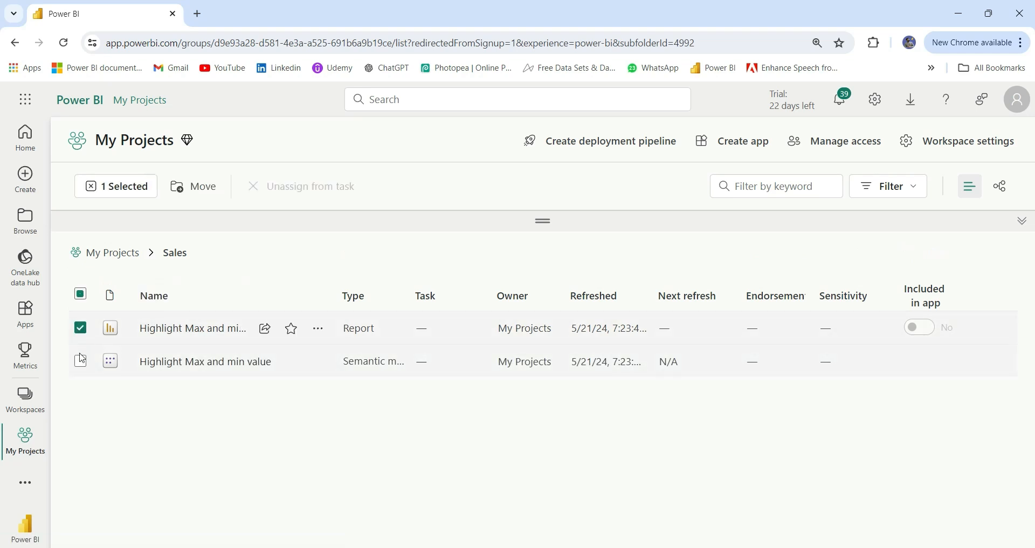
left_click(80, 361)
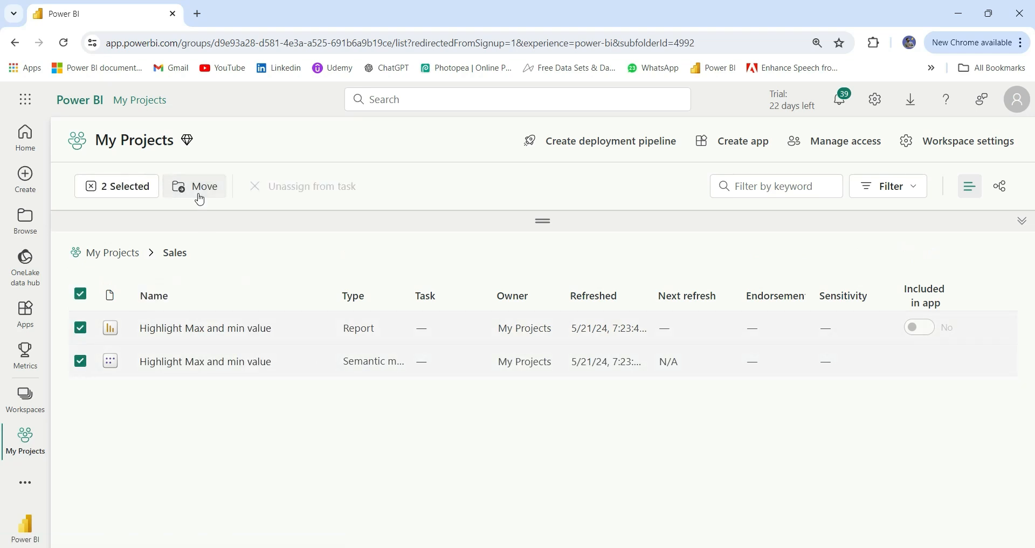
left_click(203, 185)
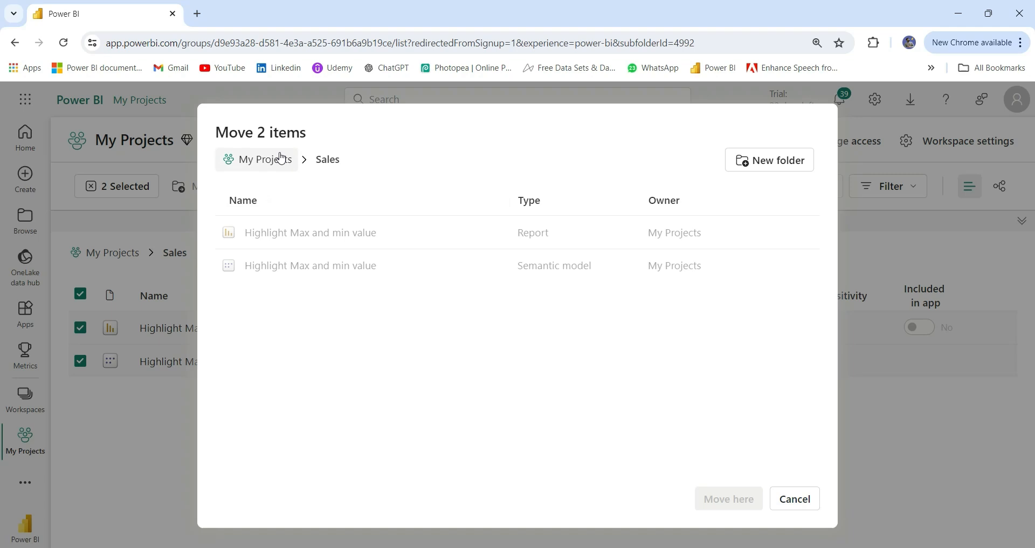
left_click(264, 159)
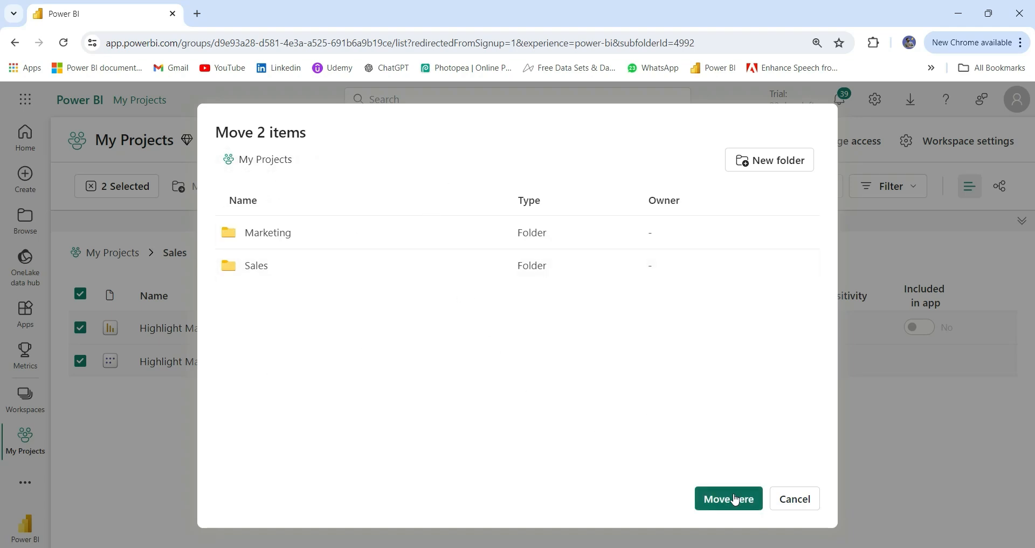
left_click(726, 498)
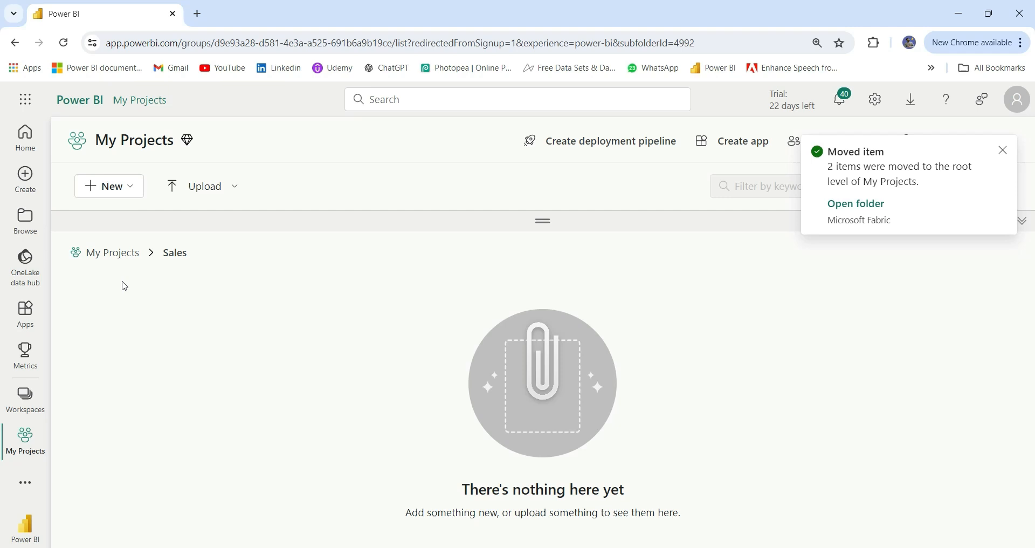
left_click(112, 253)
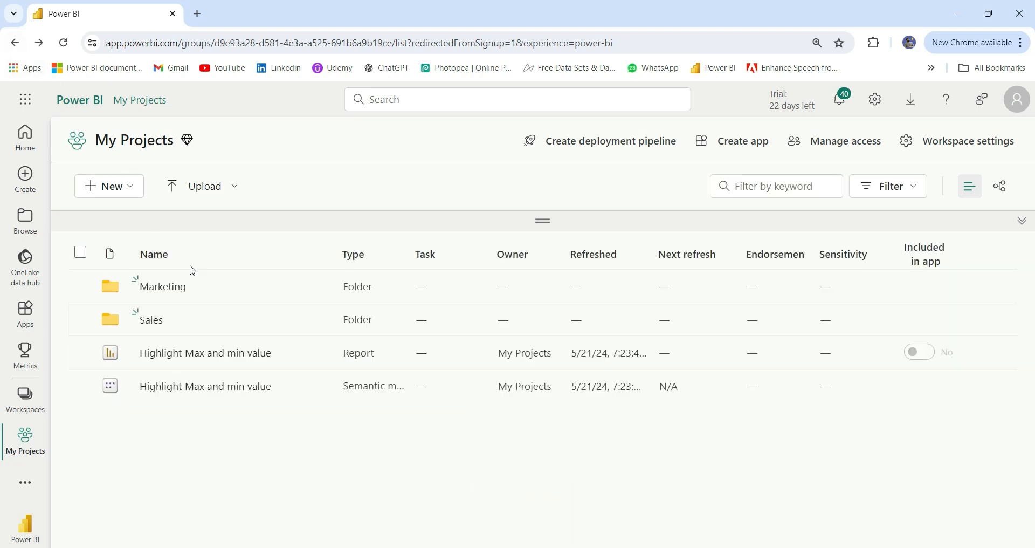
Step: Delete the empty Sales folder from My Projects via its options menu
left_click(317, 324)
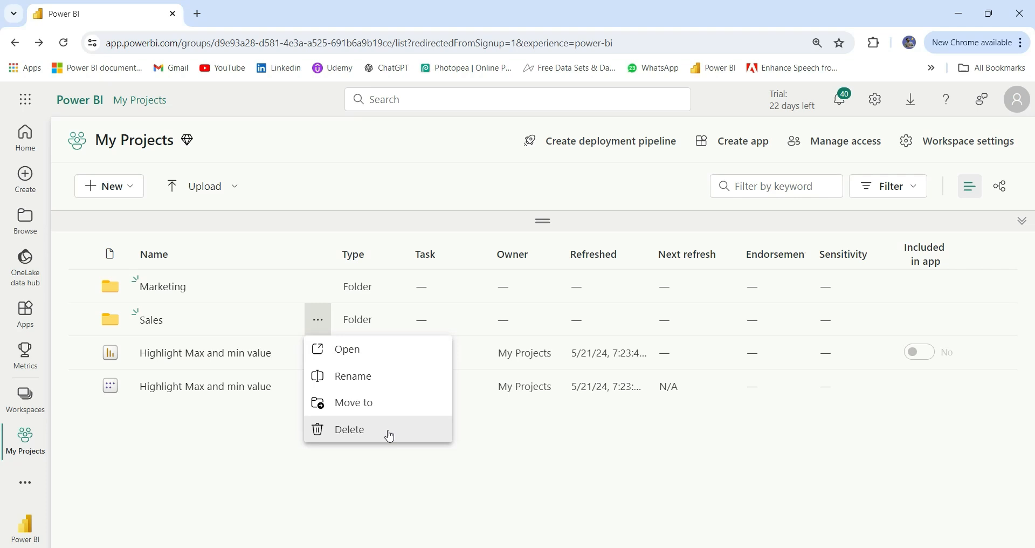
left_click(349, 429)
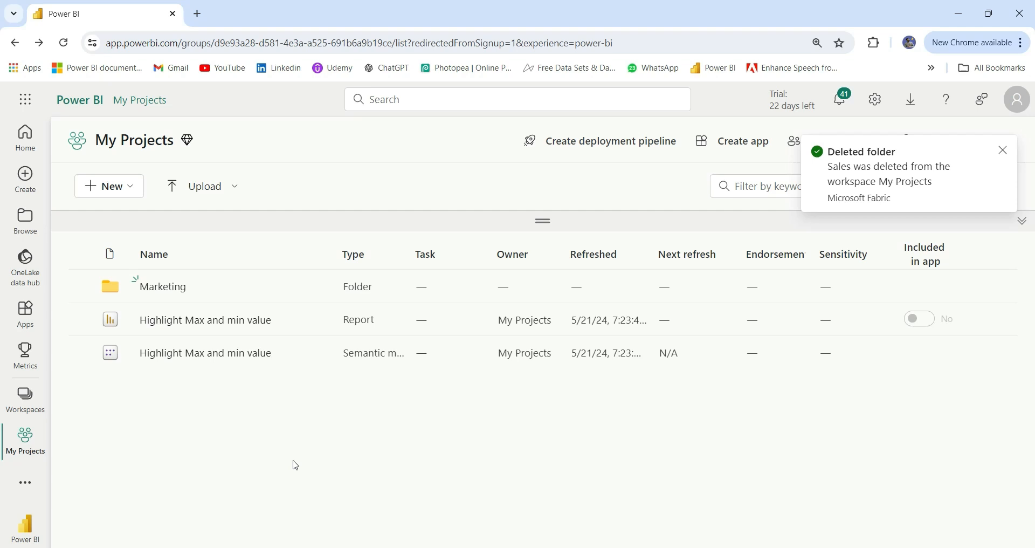
left_click(1002, 151)
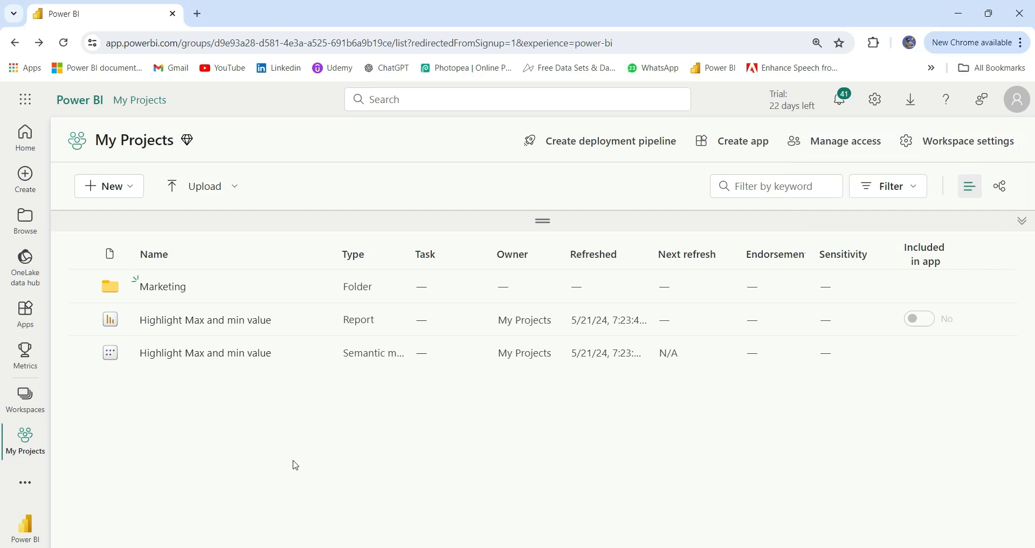
mouse_move(277, 466)
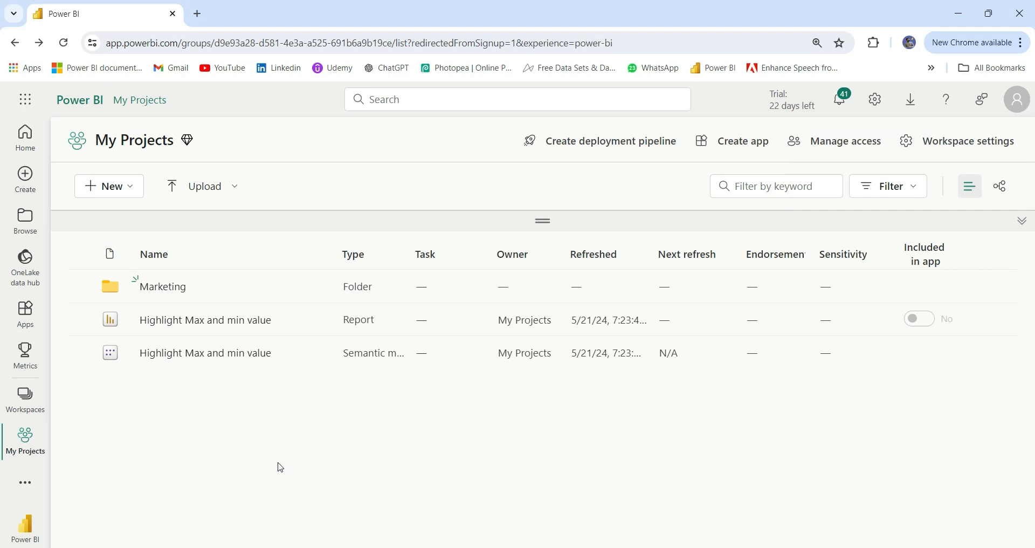